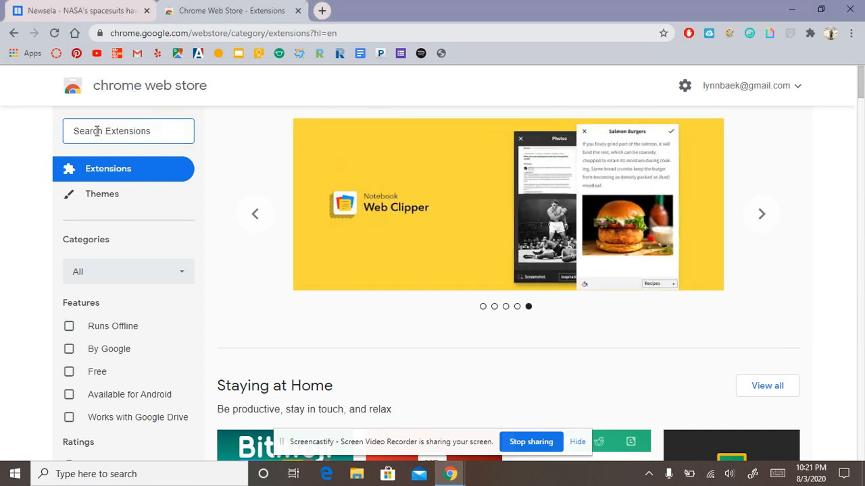
Search the Chrome Web Store for 'google translate' and open the Google Translate extension page.
{"action": "type", "text": "google t"}
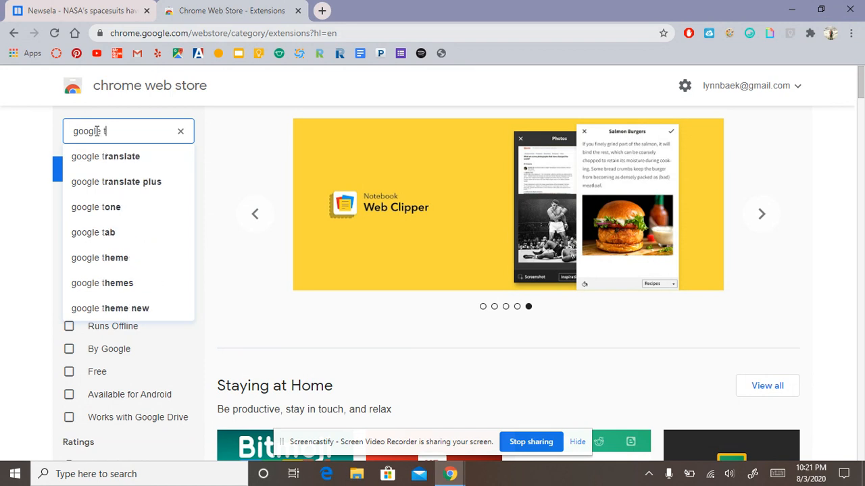
{"action": "type", "text": "ranslate"}
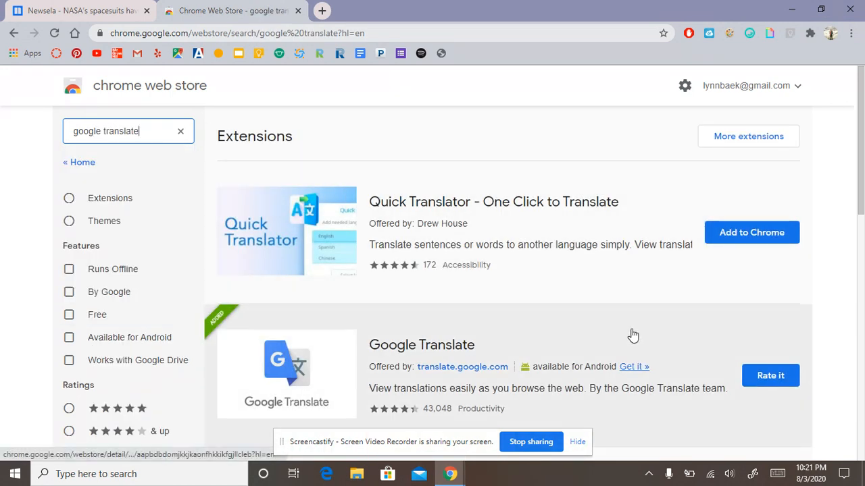
{"action": "left_click", "coordinate": [421, 345]}
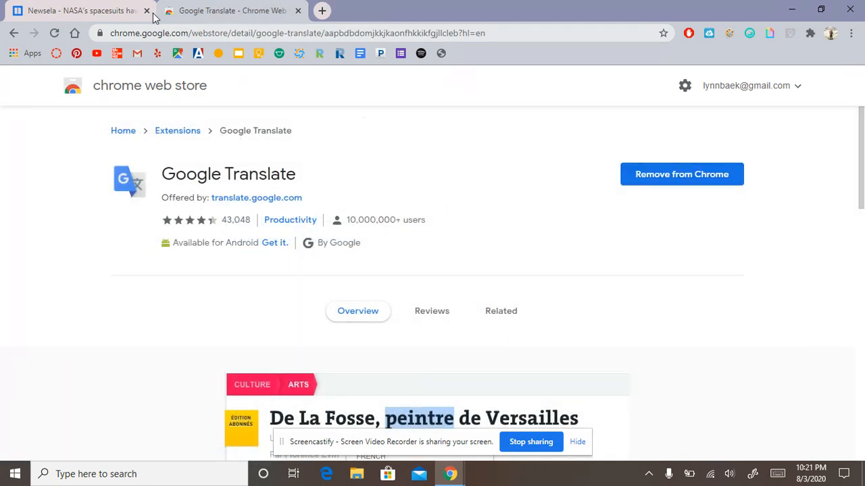
Translate the Newsela NASA spacesuits article into Japanese with the Google Translate extension.
{"action": "left_click", "coordinate": [81, 10]}
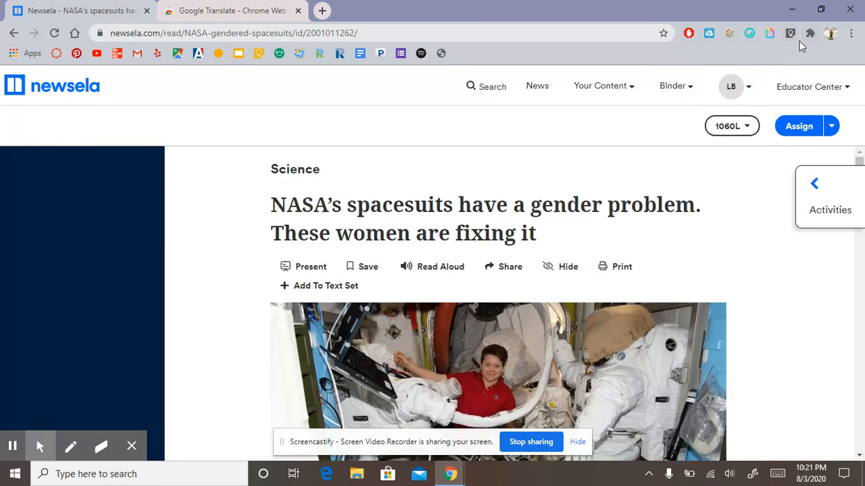
{"action": "left_click", "coordinate": [810, 33]}
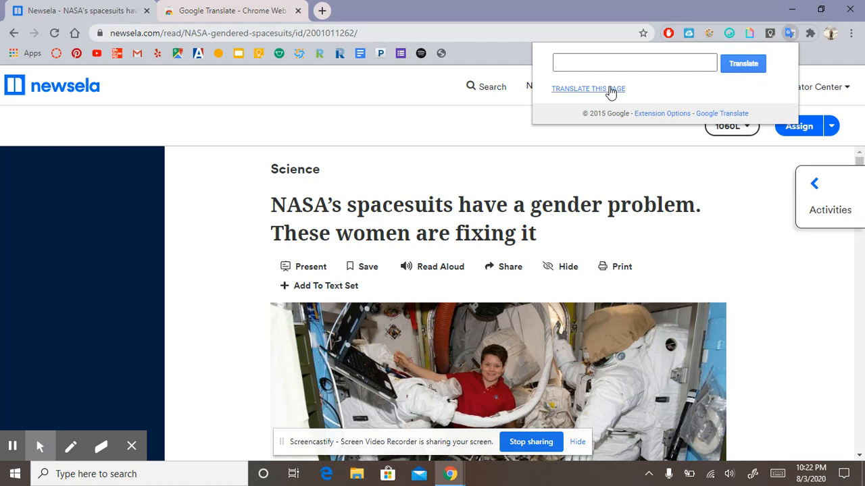
{"action": "left_click", "coordinate": [587, 88]}
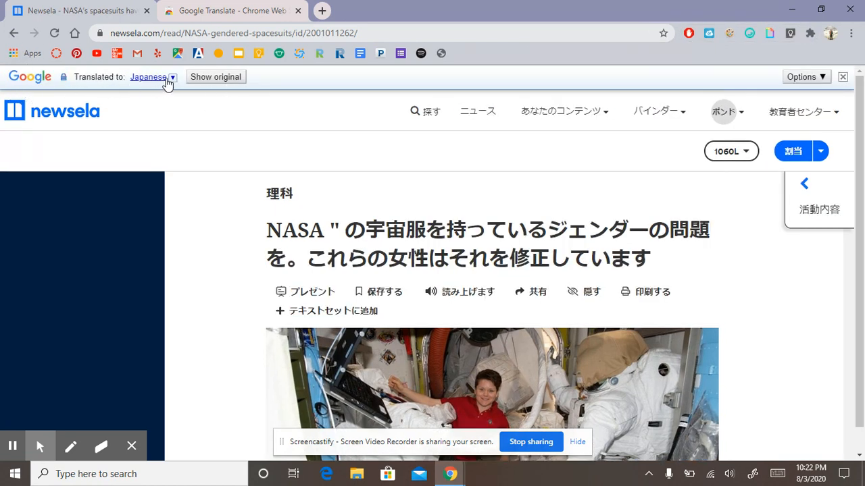
Switch the article's translation language to German, then Chinese (Simplified), then Dutch.
{"action": "left_click", "coordinate": [172, 76]}
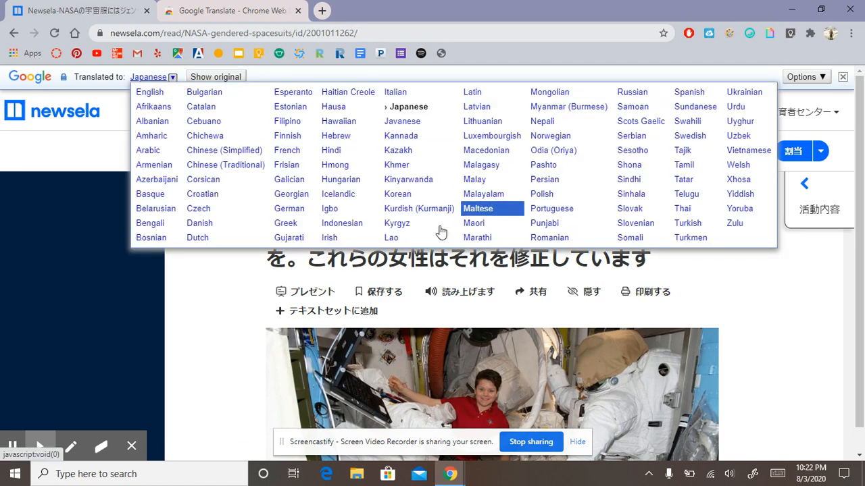
{"action": "mouse_move", "coordinate": [320, 178]}
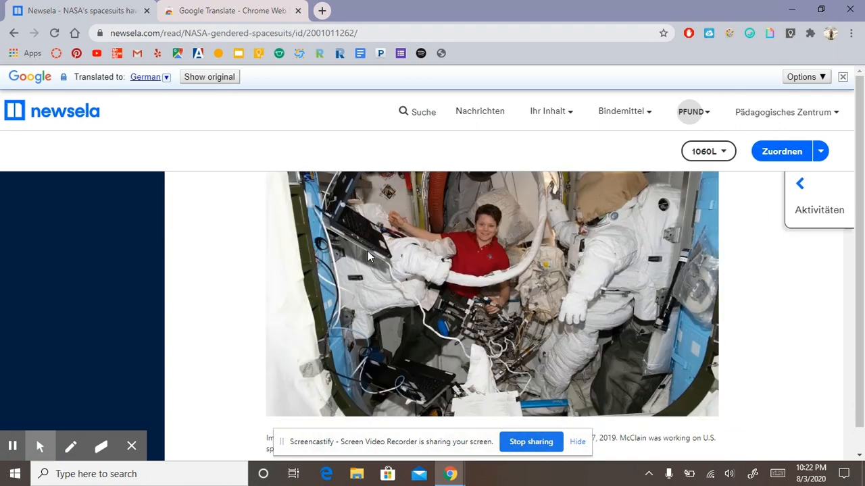
{"action": "scroll", "scroll_direction": "down", "scroll_amount": 3}
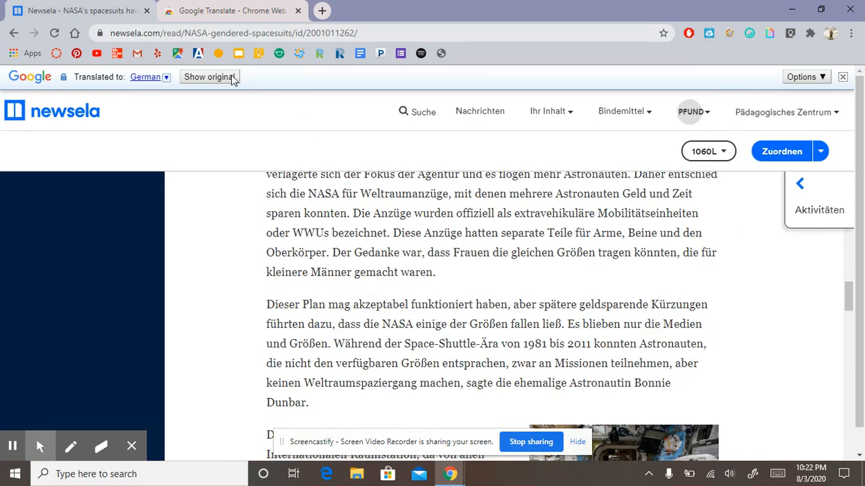
{"action": "left_click", "coordinate": [165, 76]}
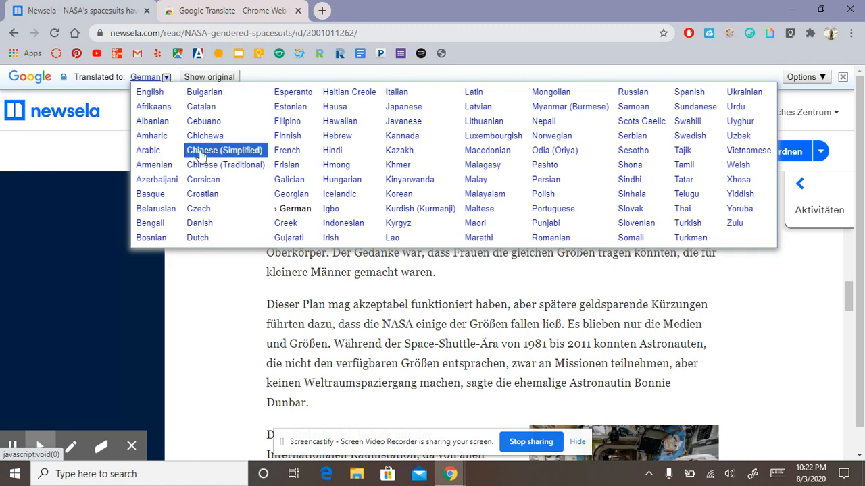
{"action": "left_click", "coordinate": [224, 150]}
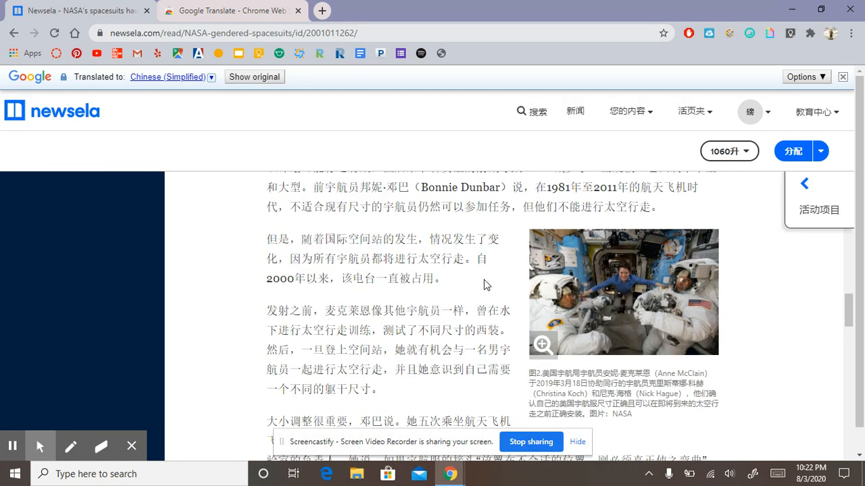
{"action": "scroll", "scroll_direction": "down", "scroll_amount": 3}
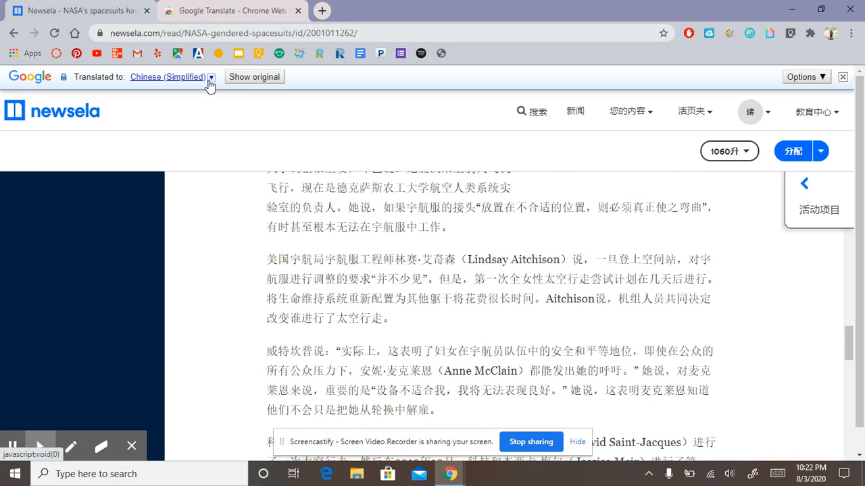
{"action": "left_click", "coordinate": [211, 77]}
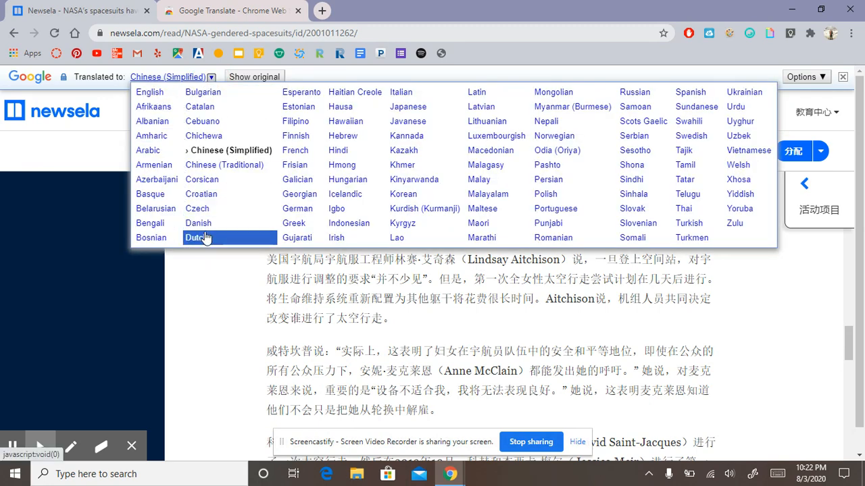
{"action": "left_click", "coordinate": [195, 238]}
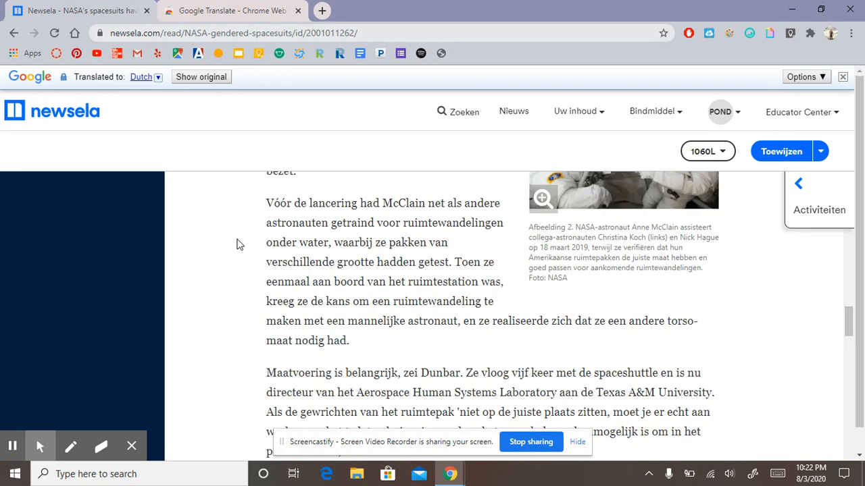